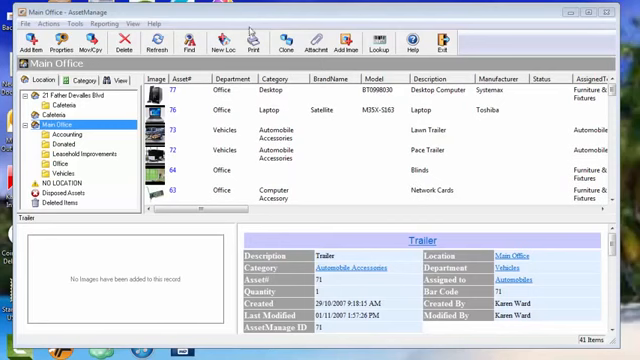
Step: Choose Add Items using Images from the Actions menu
click(40, 23)
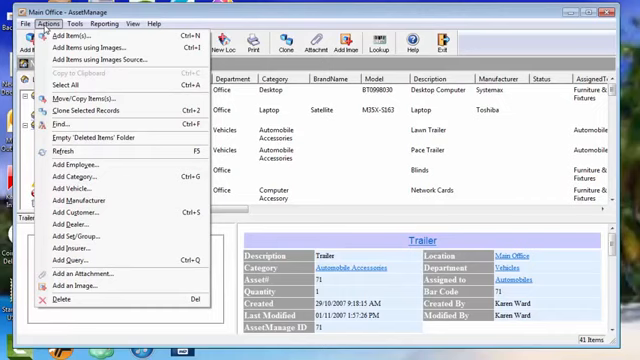
mouse_move(60, 37)
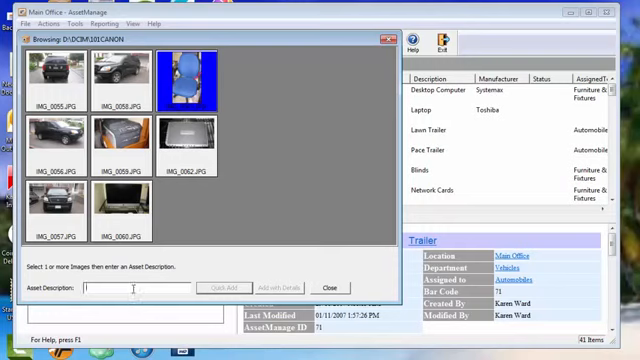
Step: Describe the chair photo as 'Blue Office Chair' and quick-add it to Main Office
text(Tr)
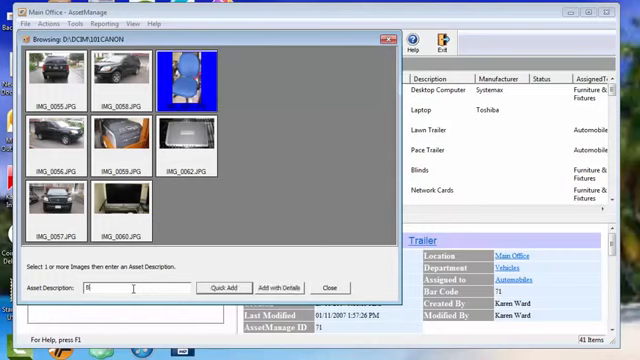
text(Blue Office)
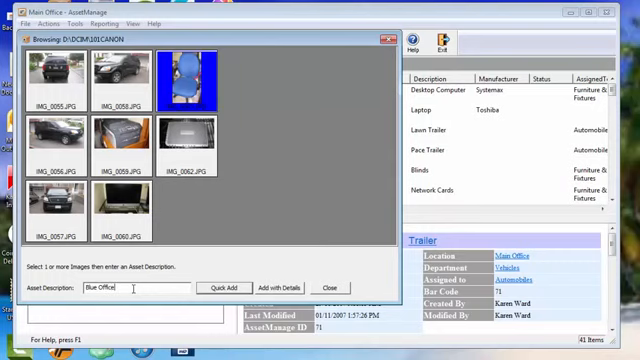
text(Chair)
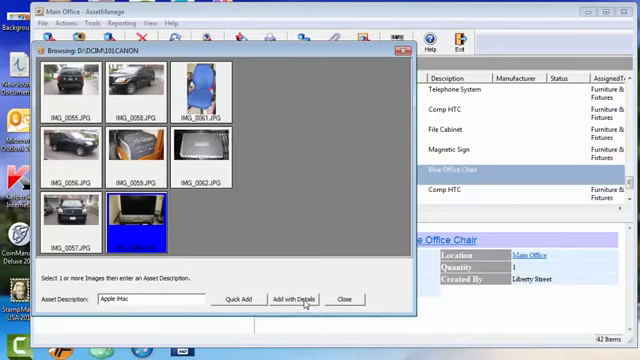
Step: Add Apple iMac through the full details form with its category set, reaching 43 items
click(291, 299)
text(Computer)
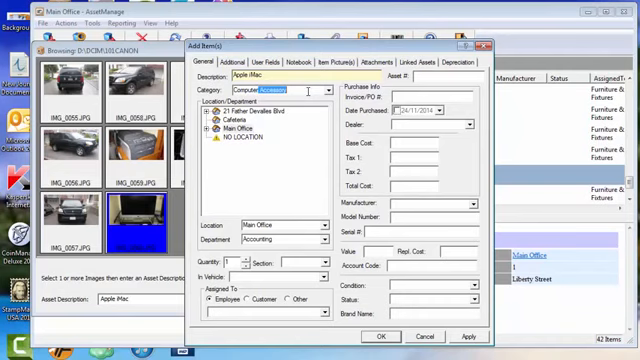
click(278, 90)
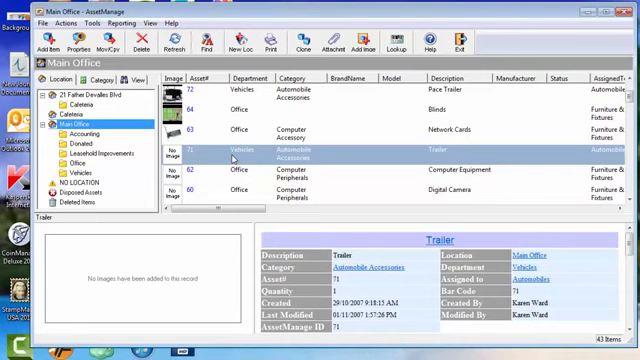
mouse_move(158, 270)
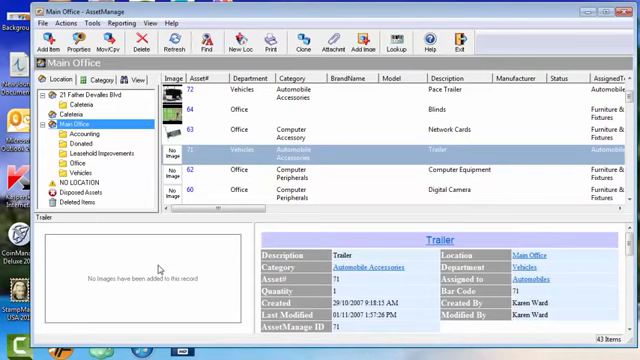
Step: Attach the trailer photo to the existing Trailer record in Main Office
right_click(160, 270)
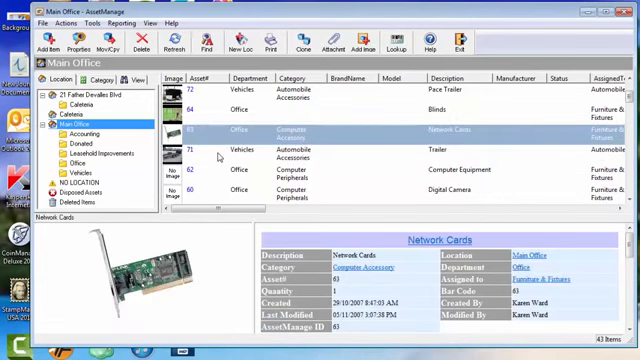
double_click(230, 158)
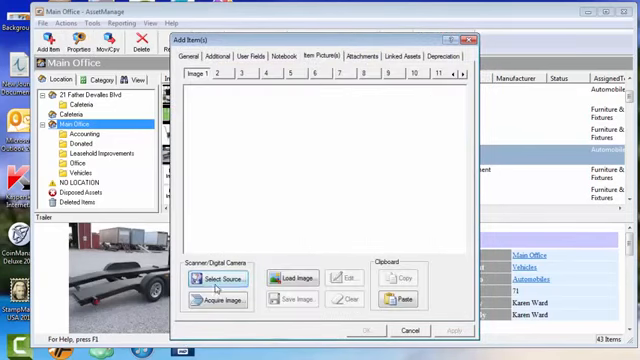
Step: Add 'Brother All in one Printer' with its loaded photo in category Printers, reaching 44 items
click(286, 271)
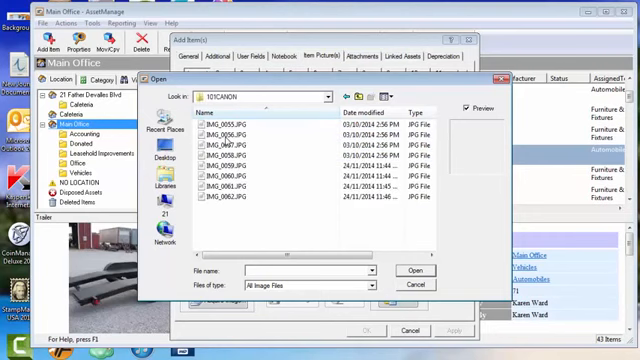
mouse_move(430, 100)
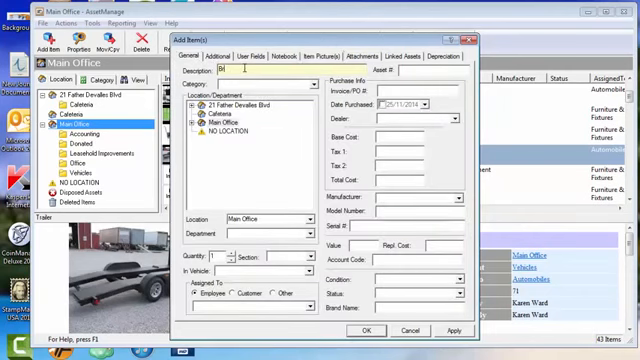
text(Brother A)
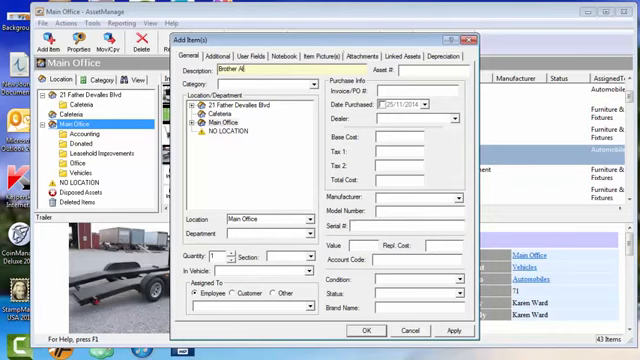
text(in one Printer)
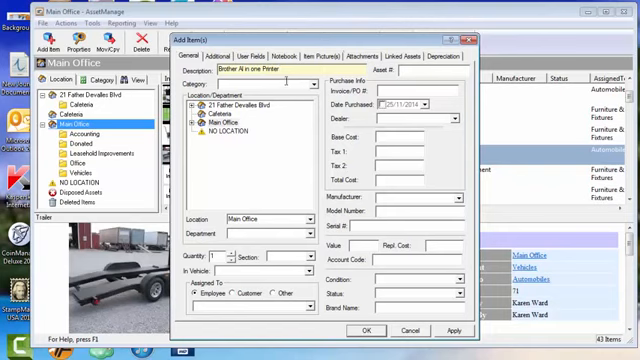
click(312, 85)
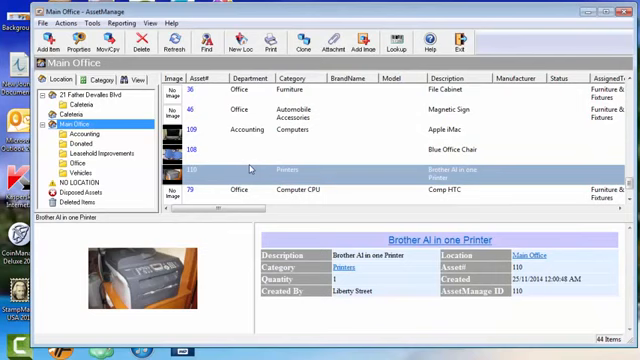
mouse_move(250, 166)
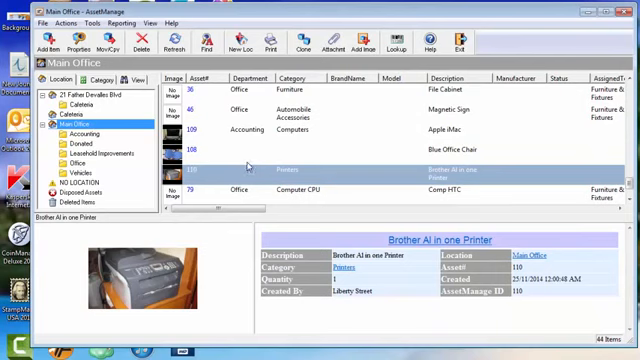